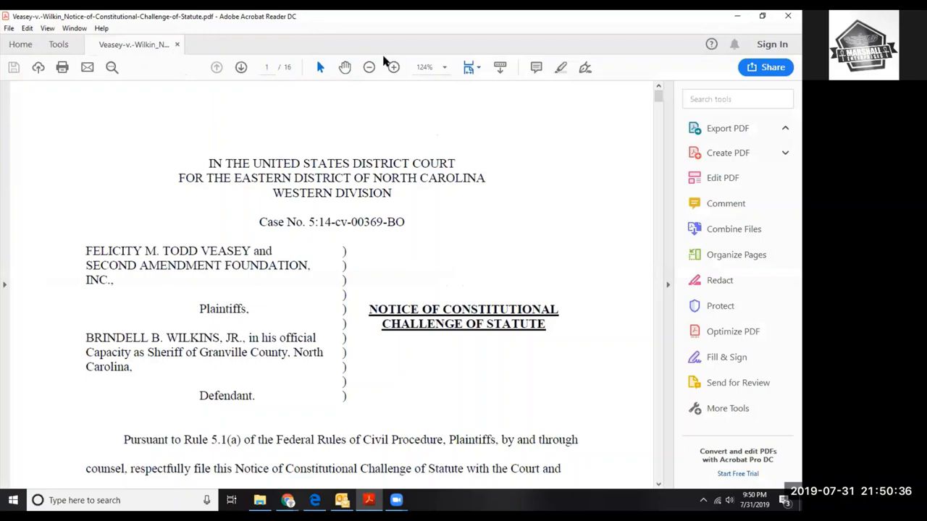
# Shrink Acrobat out of full screen and go to Google Scholar from the Chrome address bar.
pyautogui.scroll(-3)
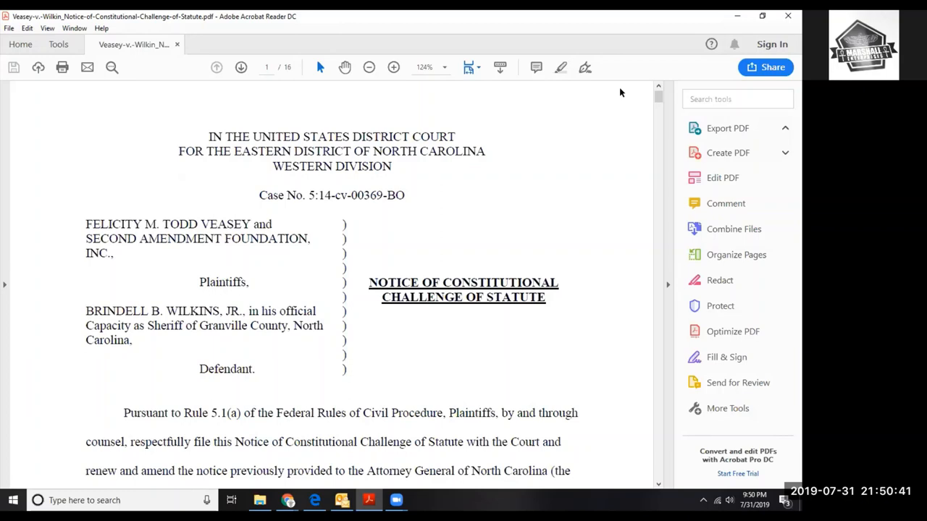
pyautogui.moveTo(597, 163)
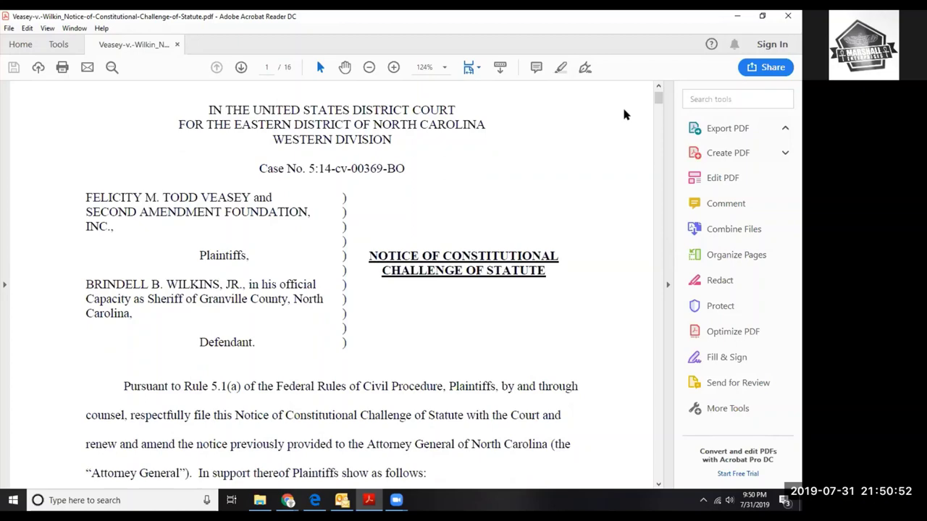
pyautogui.scroll(-3)
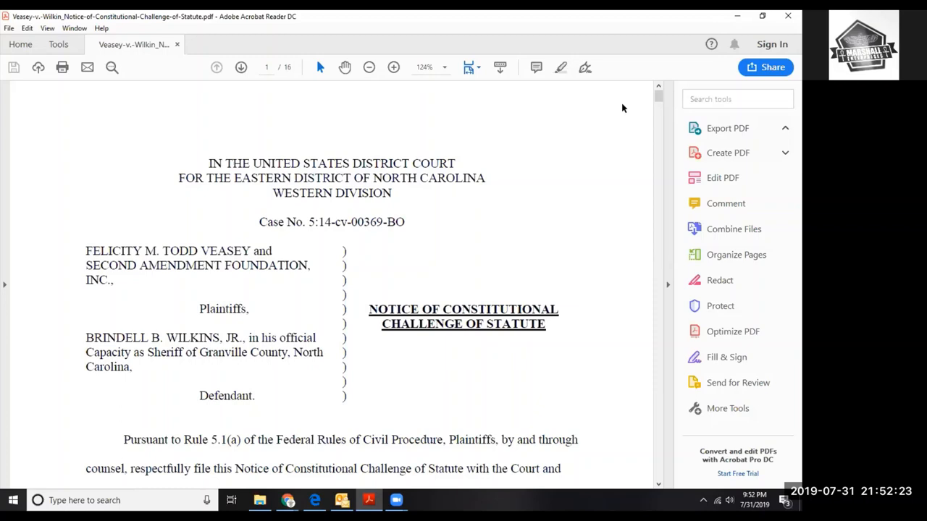
pyautogui.moveTo(707, 32)
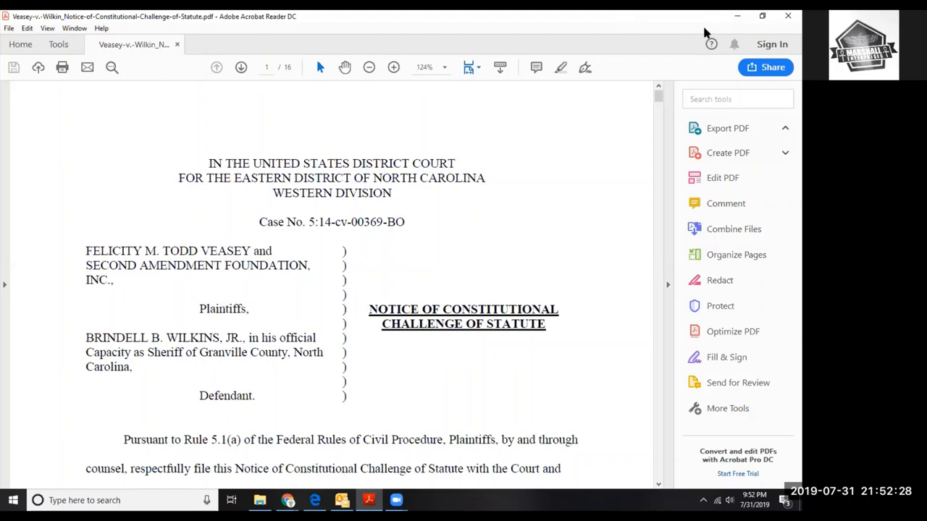
pyautogui.moveTo(762, 16)
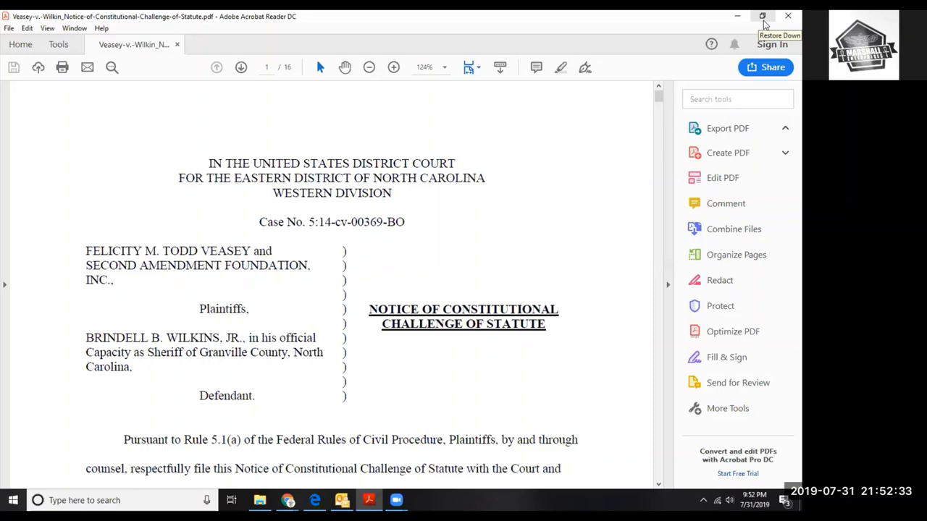
pyautogui.click(762, 16)
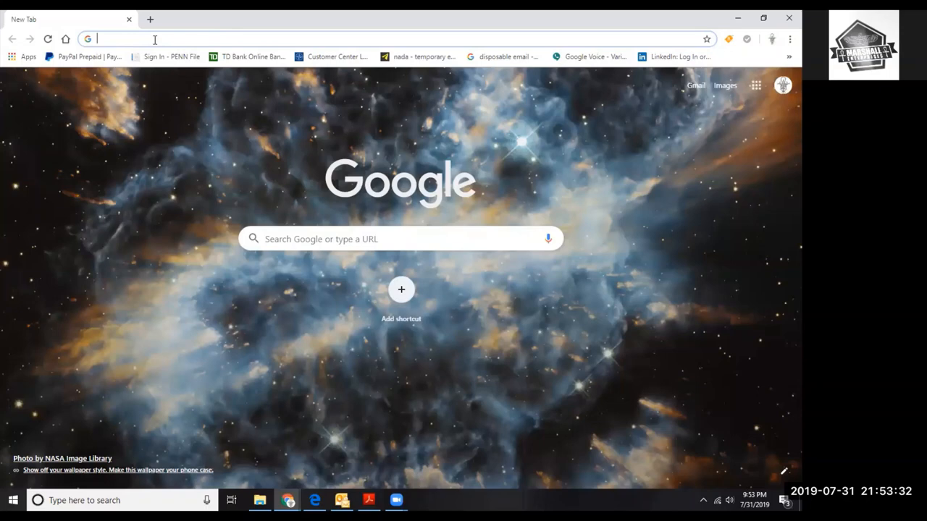
pyautogui.write('gof')
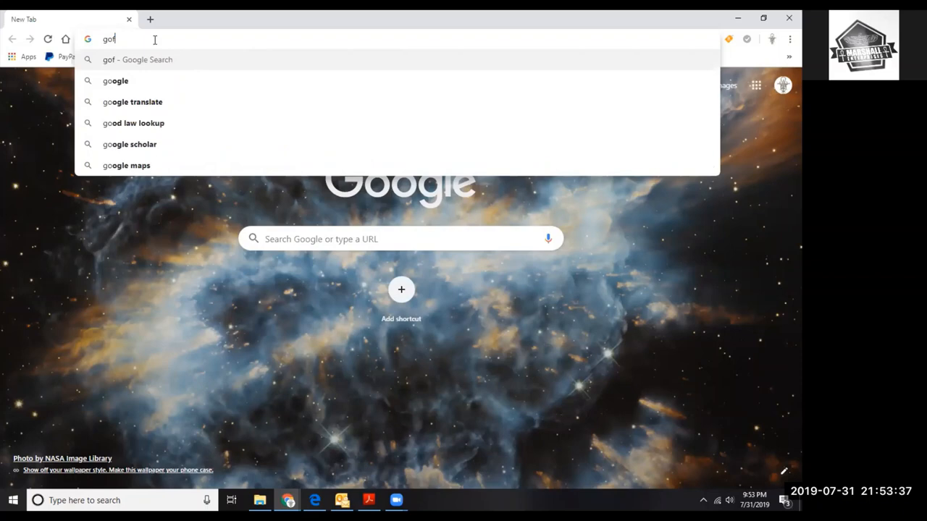
pyautogui.click(129, 145)
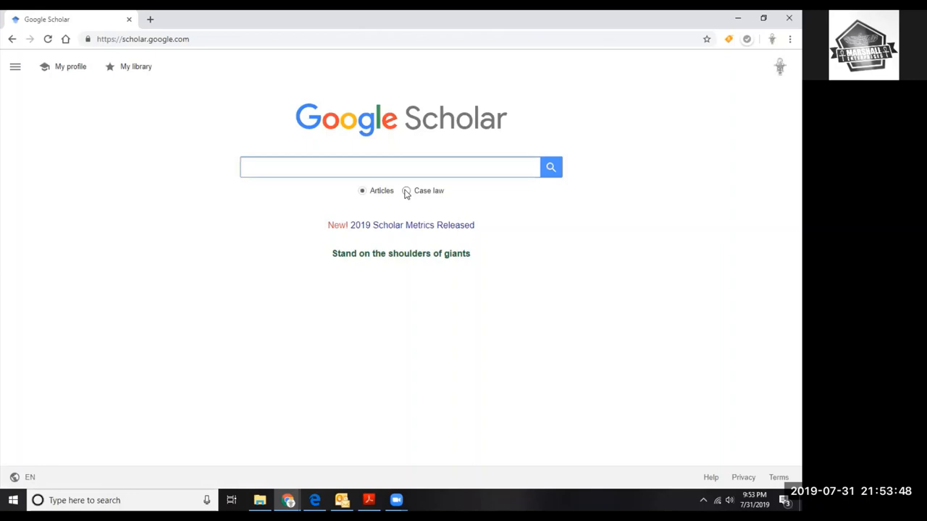
# Choose the Case law option, review the courts list and return to the search page.
pyautogui.click(406, 191)
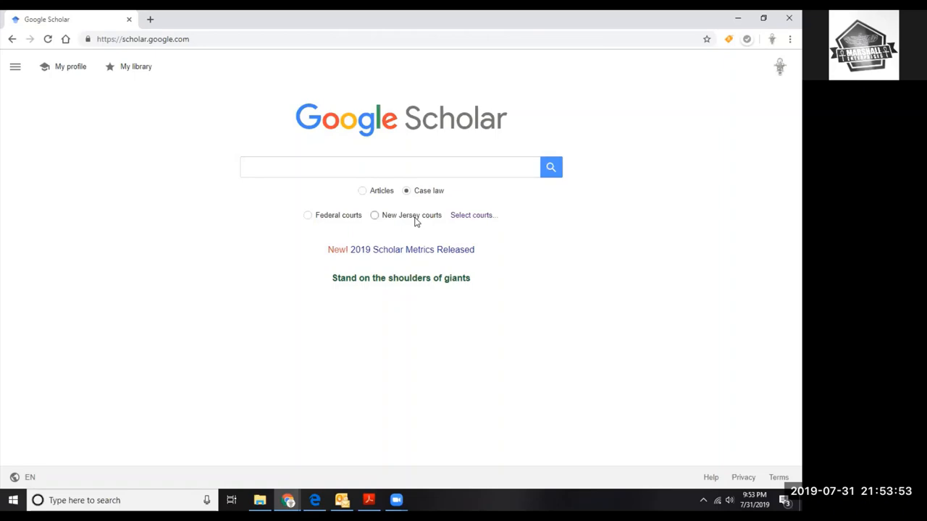
pyautogui.click(472, 215)
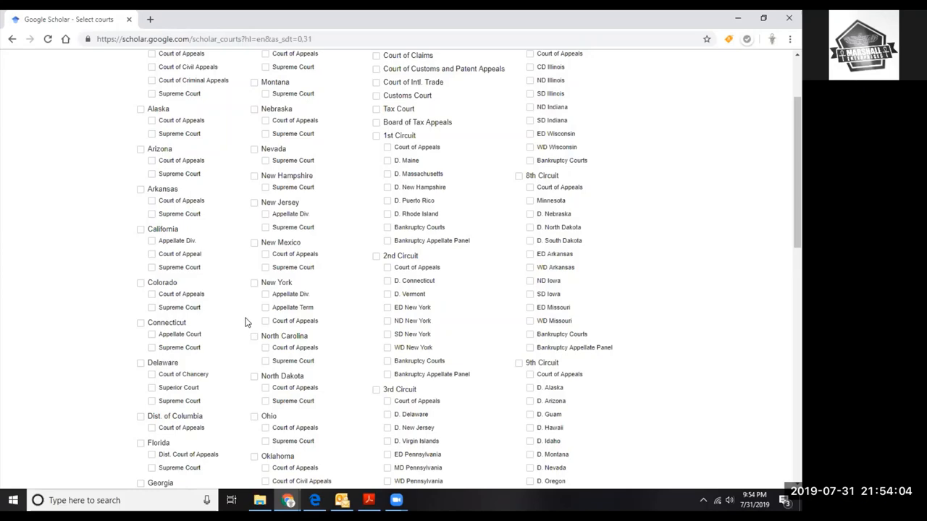
pyautogui.scroll(3)
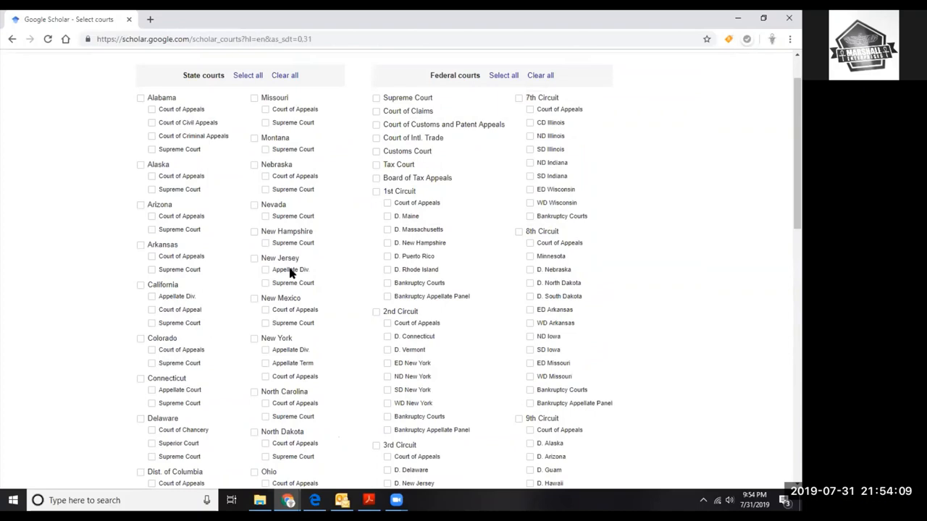
pyautogui.click(155, 96)
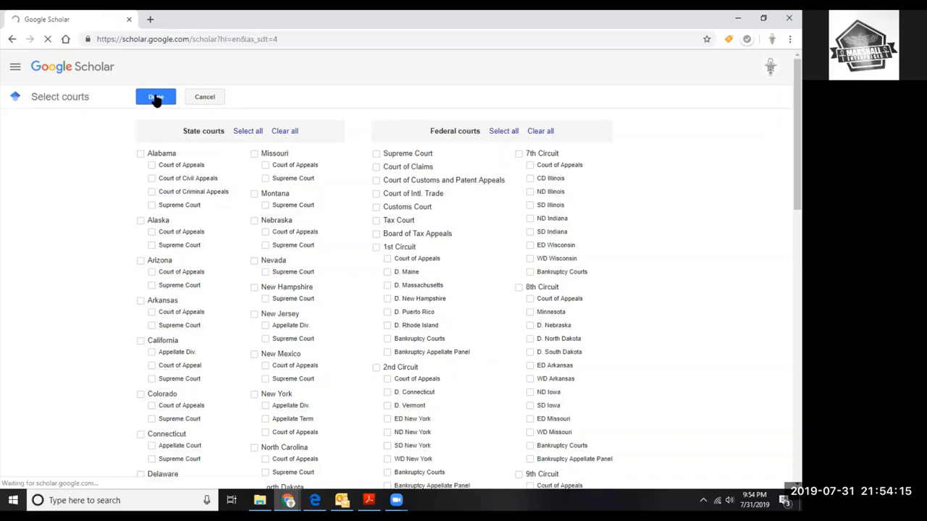
pyautogui.click(155, 95)
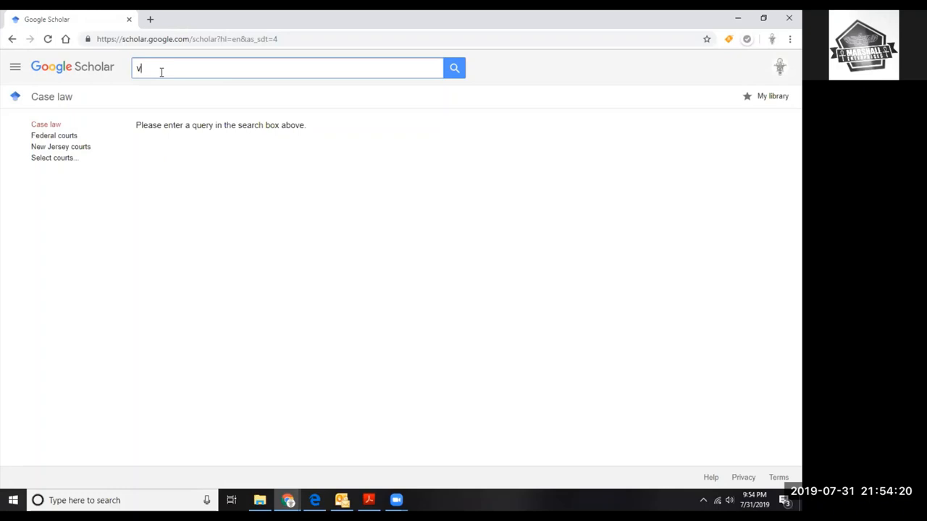
# Search 'veasy williams', view the Veasy Williams case, then revise the query to 'veasy vs wilkinson'.
pyautogui.write('veasy williams')
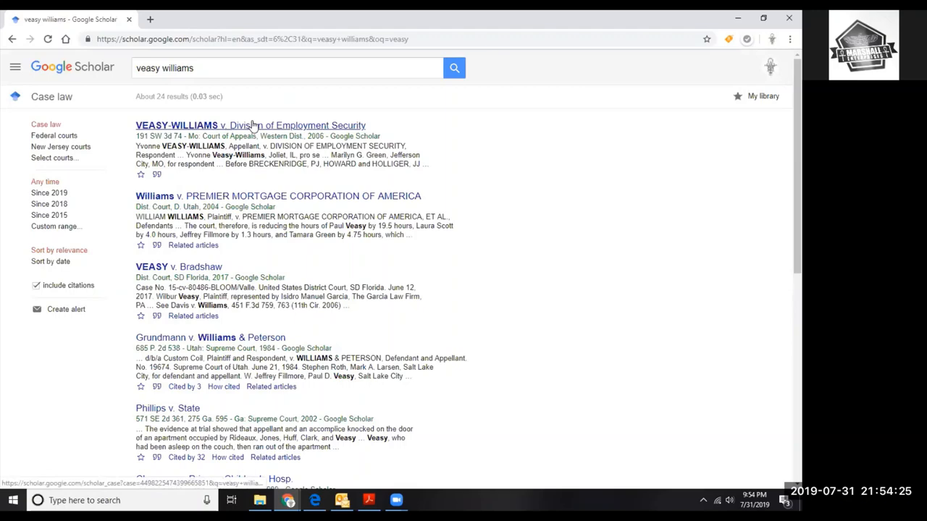
pyautogui.scroll(-3)
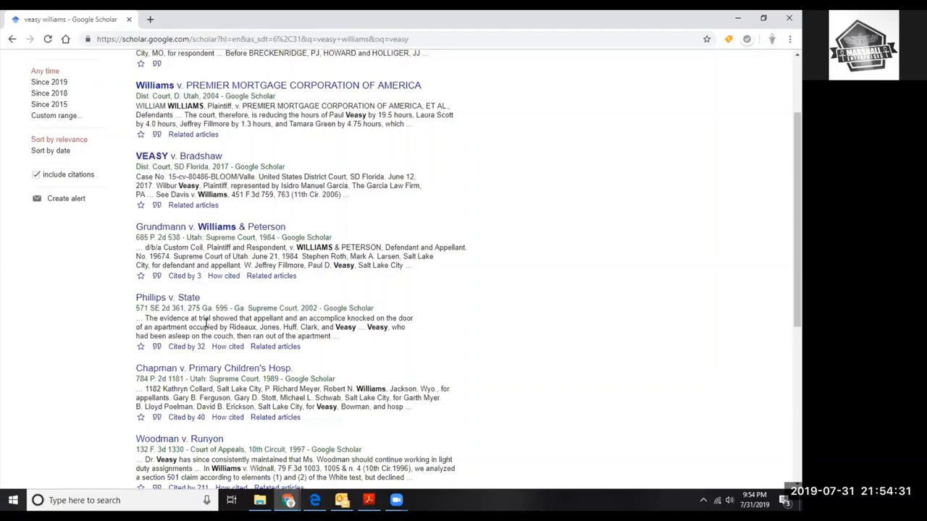
pyautogui.scroll(3)
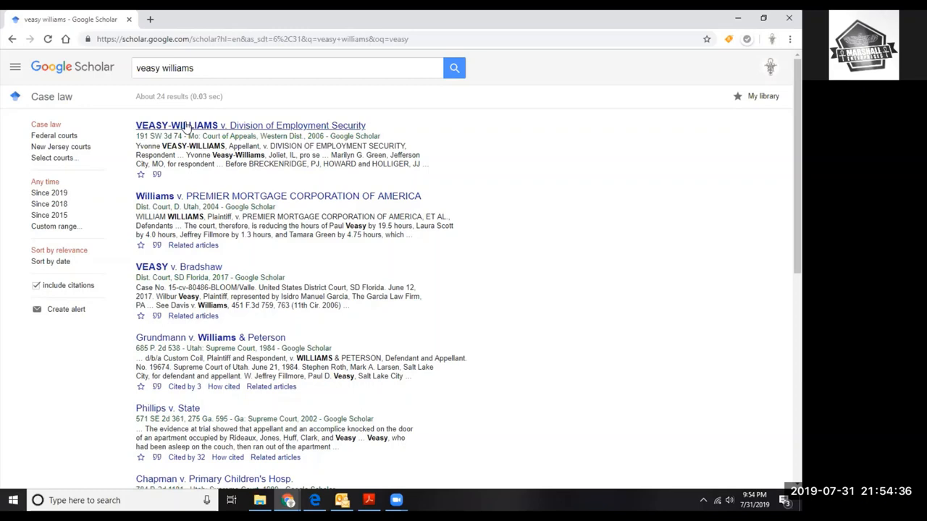
pyautogui.click(287, 68)
pyautogui.write('kin')
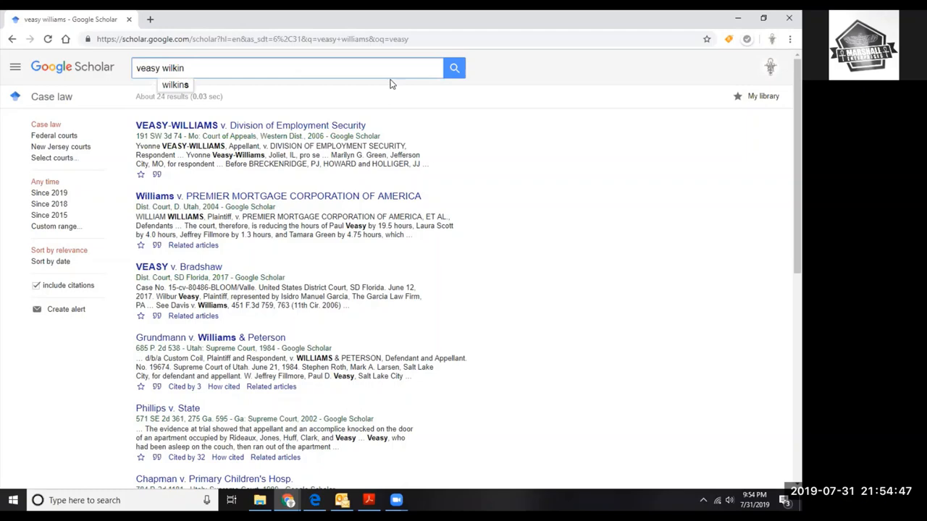
pyautogui.click(174, 84)
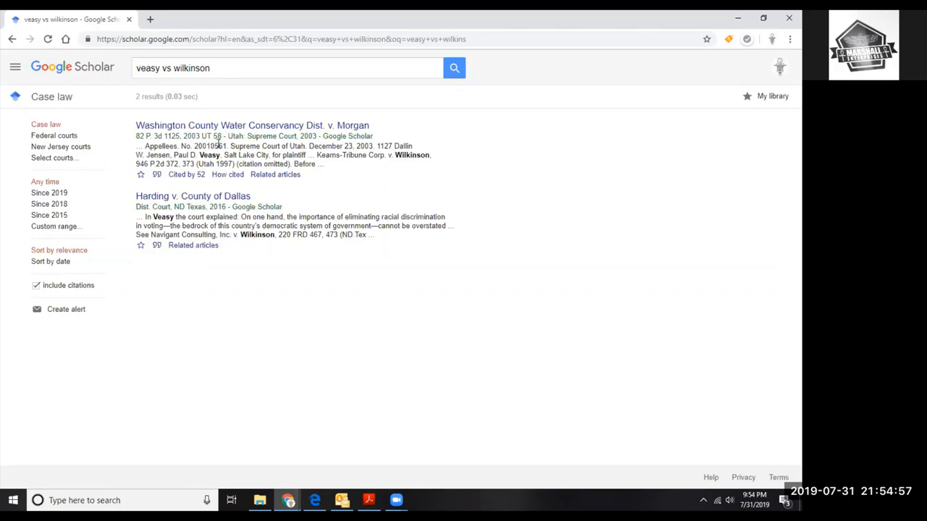
pyautogui.moveTo(64, 249)
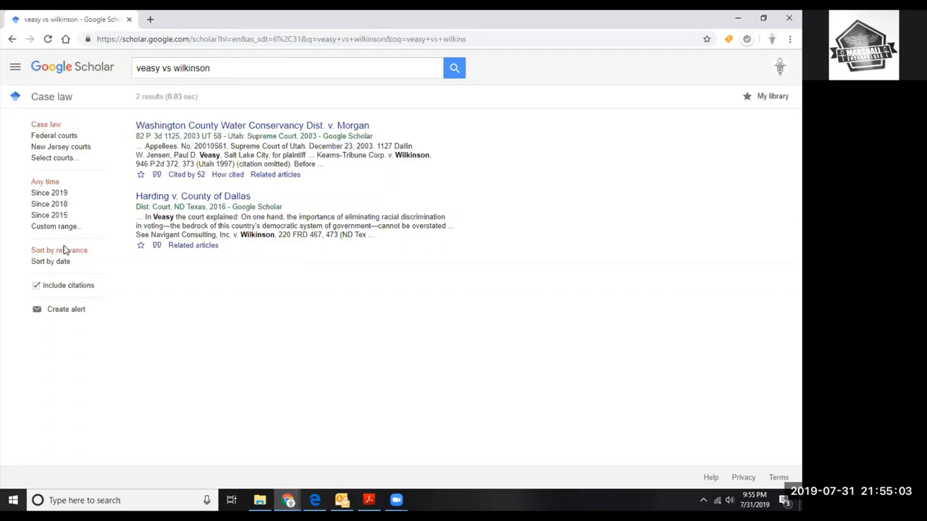
# Restrict the court filter to the North Carolina Court of Appeals and Supreme Court.
pyautogui.click(54, 158)
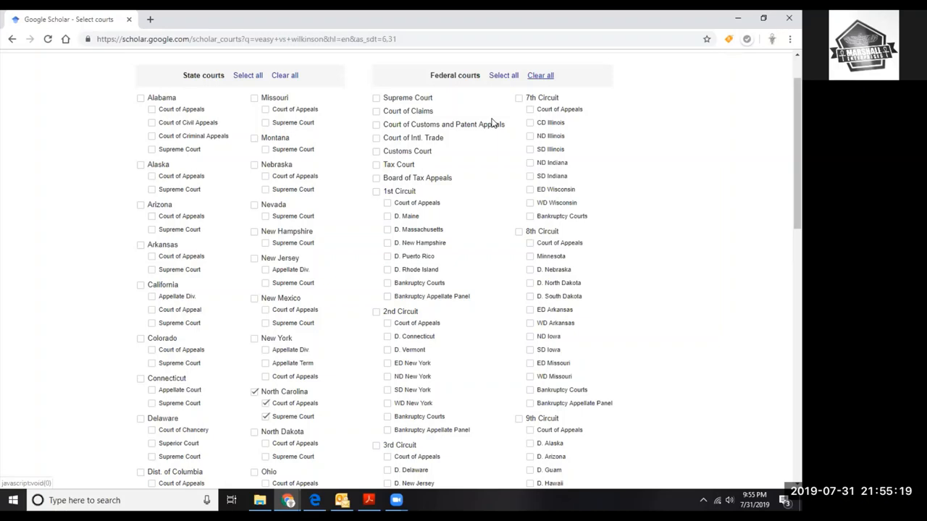
pyautogui.click(455, 68)
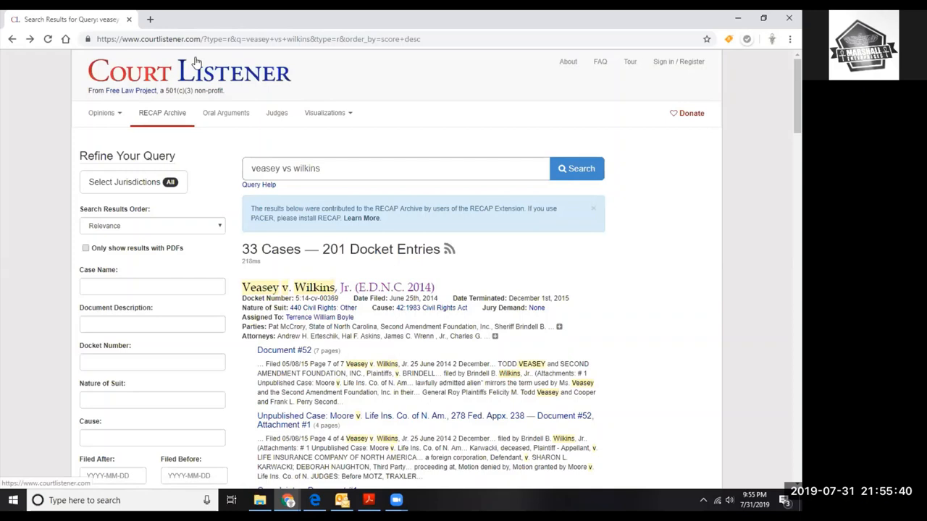
pyautogui.moveTo(246, 87)
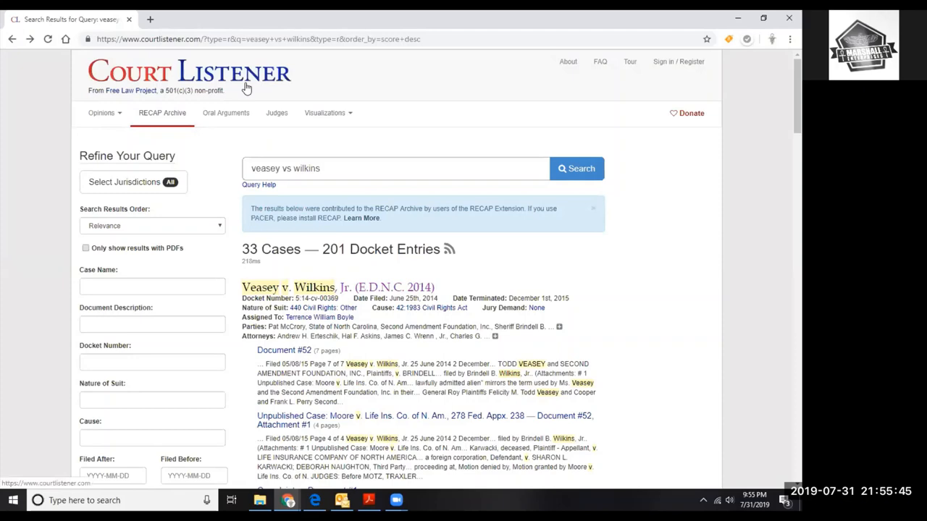
# Open the Veasey v. Wilkins, Jr. (E.D.N.C. 2014) docket from the RECAP results.
pyautogui.click(286, 287)
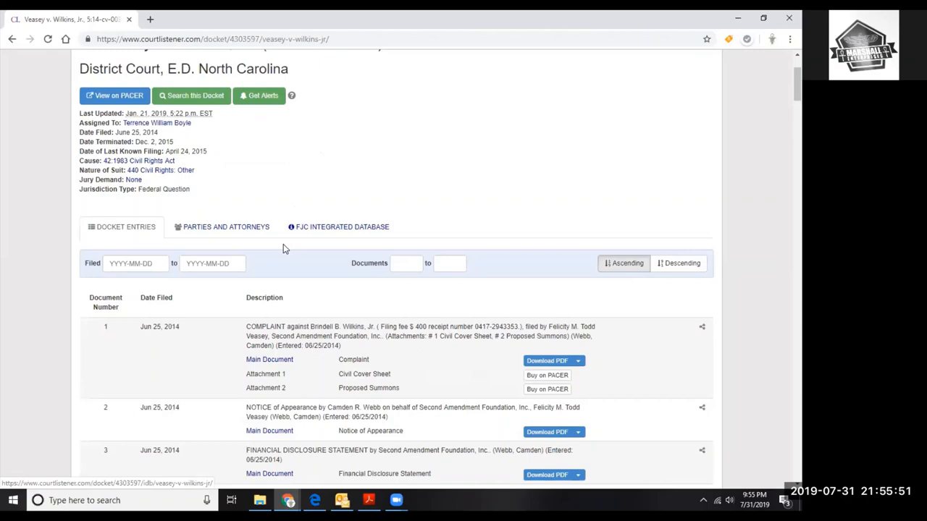
# Scroll the docket past the 2014 filings to the October 2015 entries and corrected judgment (entry 87).
pyautogui.scroll(-3)
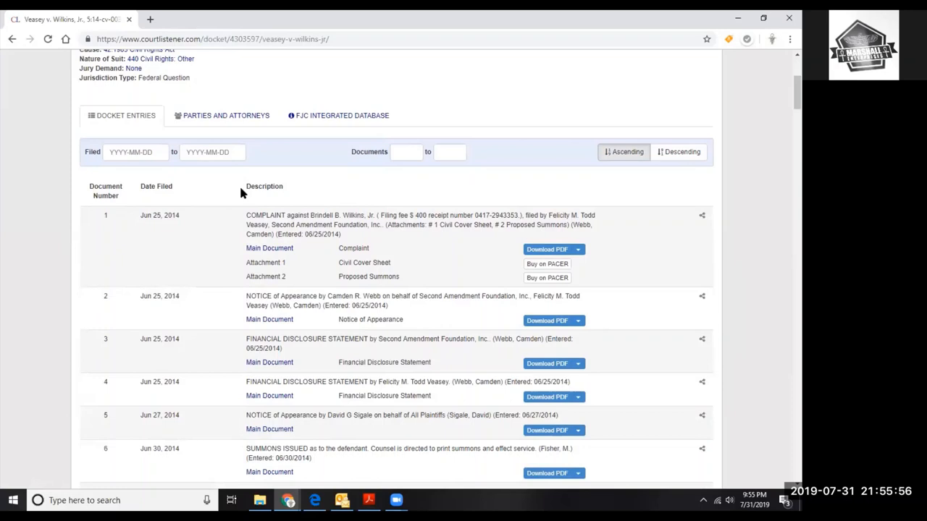
pyautogui.scroll(-3)
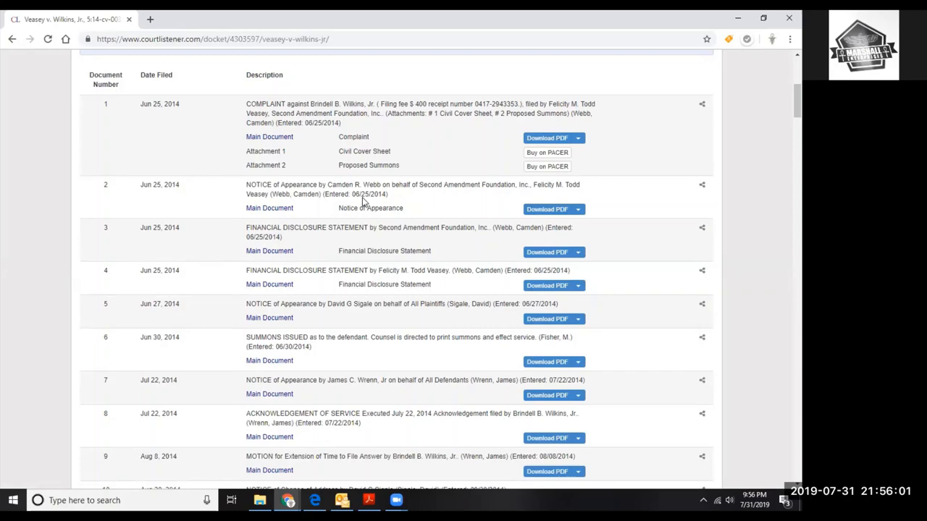
pyautogui.scroll(-3)
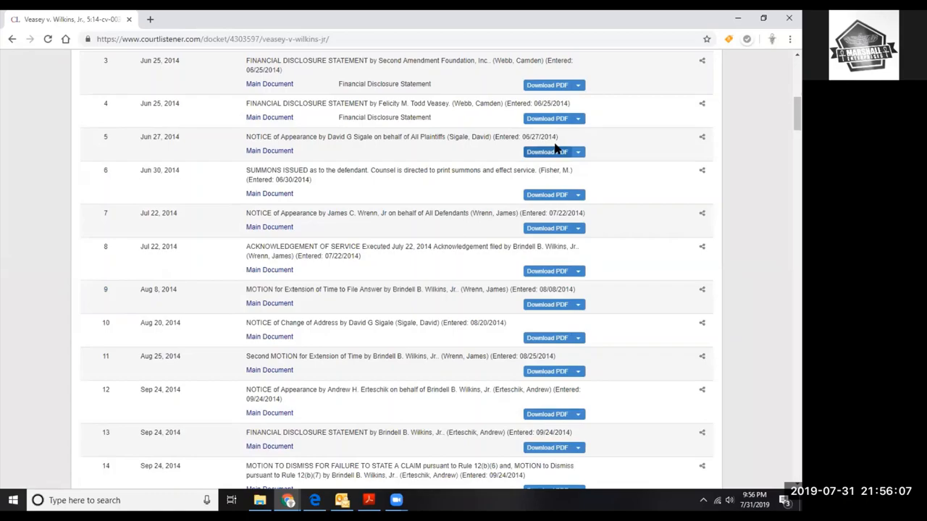
pyautogui.scroll(-3)
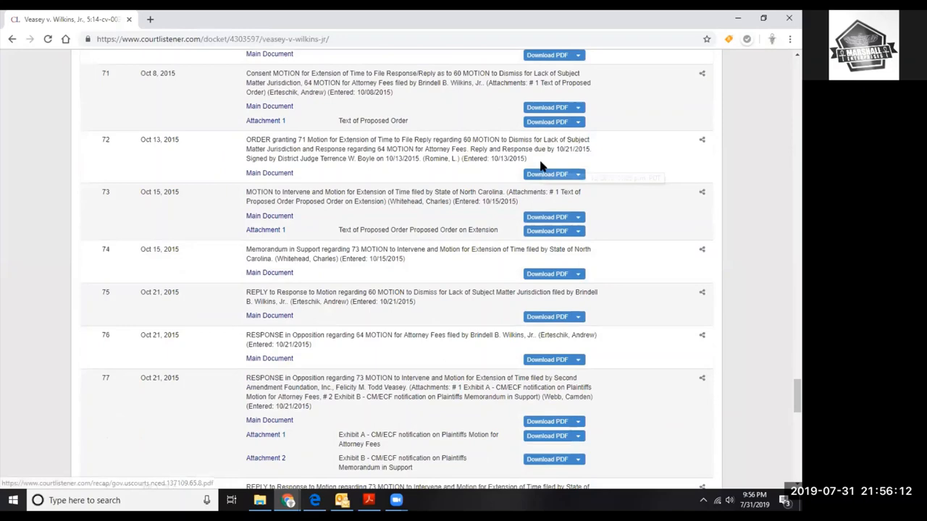
pyautogui.scroll(-3)
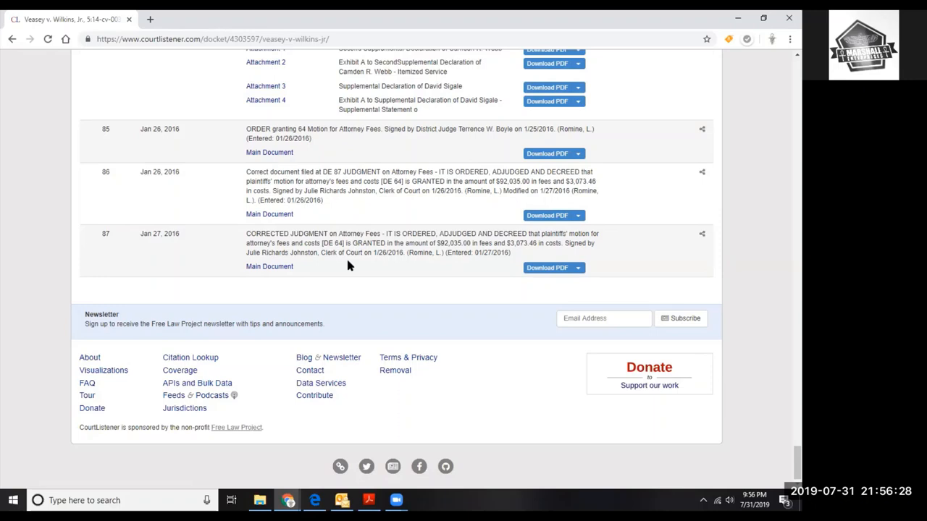
pyautogui.moveTo(525, 255)
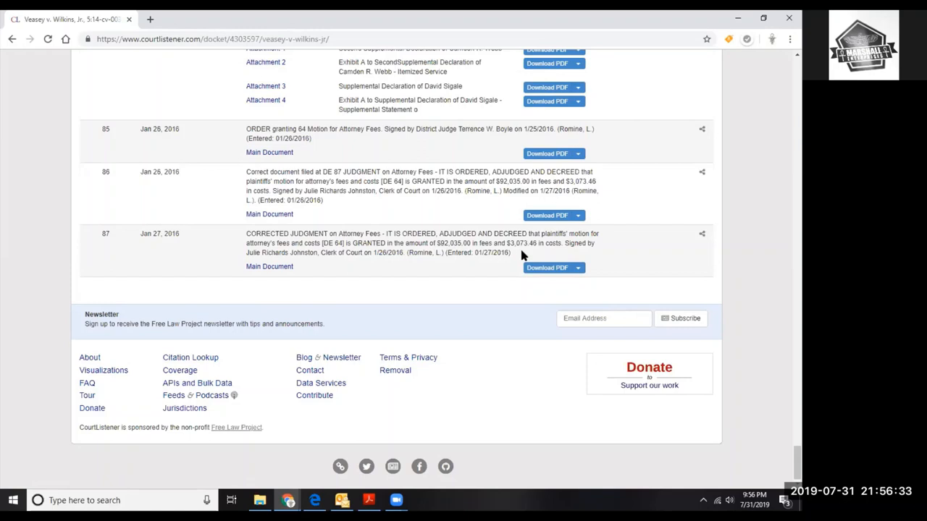
pyautogui.moveTo(438, 249)
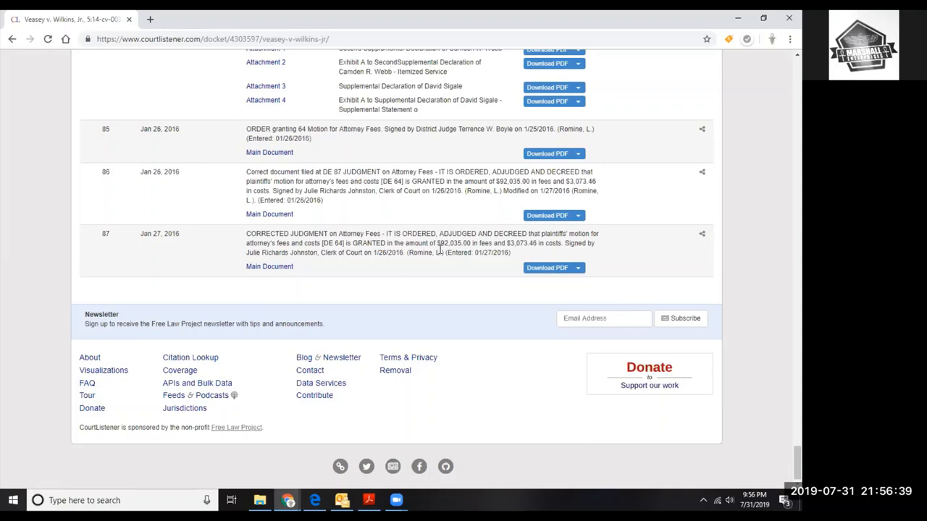
pyautogui.moveTo(498, 208)
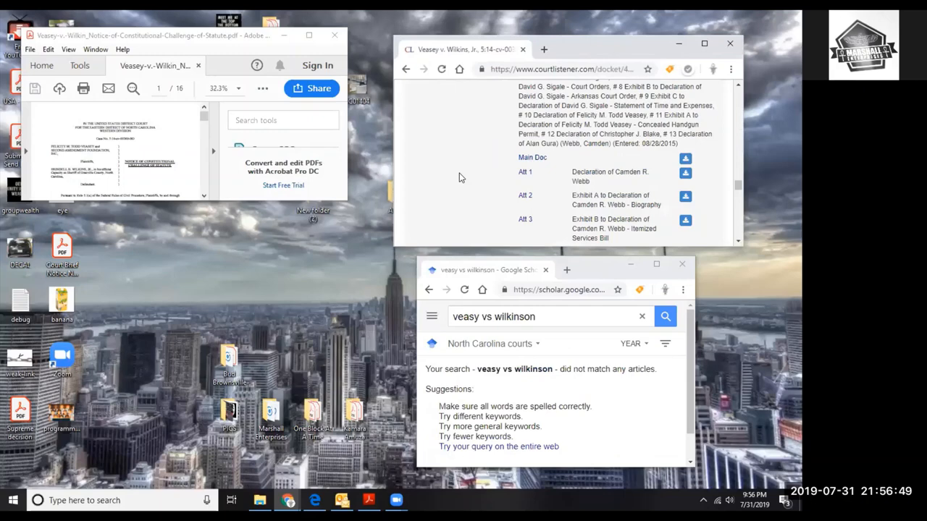
pyautogui.moveTo(536, 65)
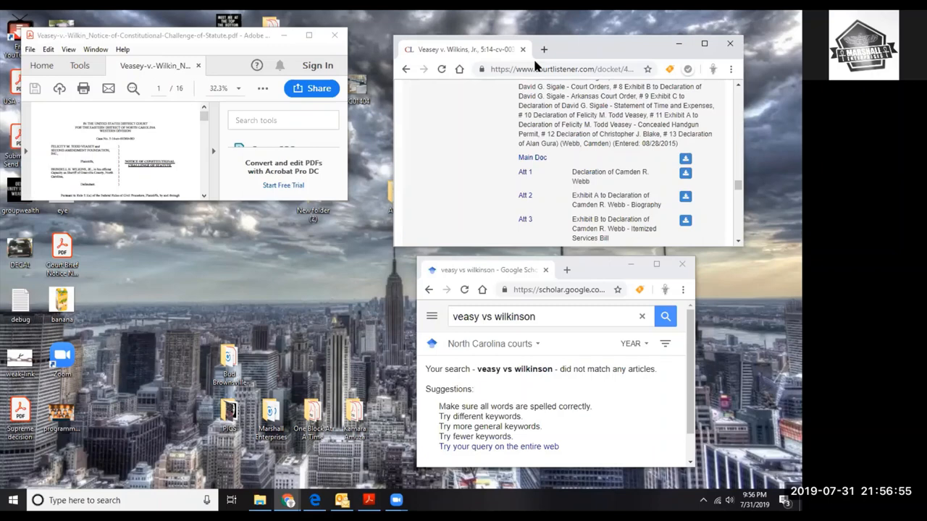